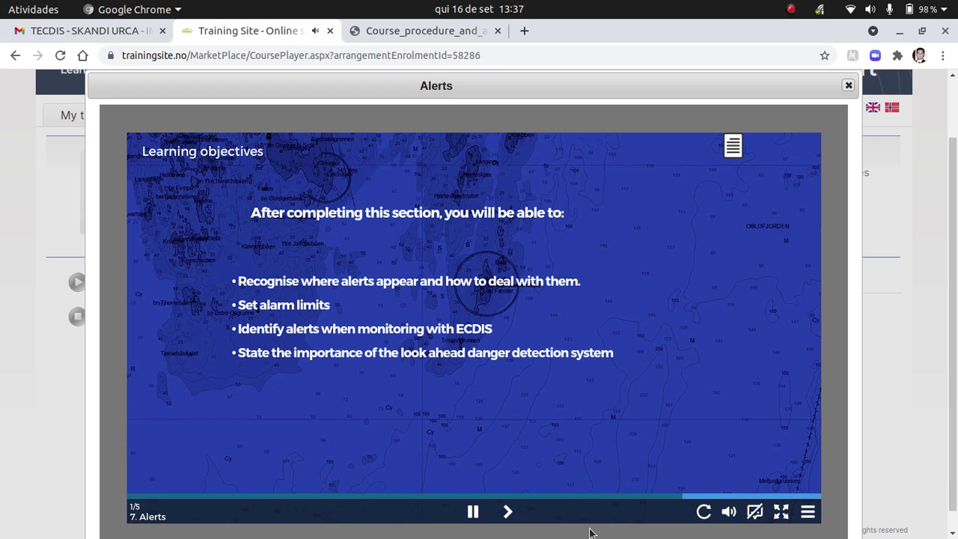
Advance the Alerts module to slide 2/5, 'Notifications on TECDIS', showing the alert-type checklist
{"action": "left_click", "coordinate": [472, 512]}
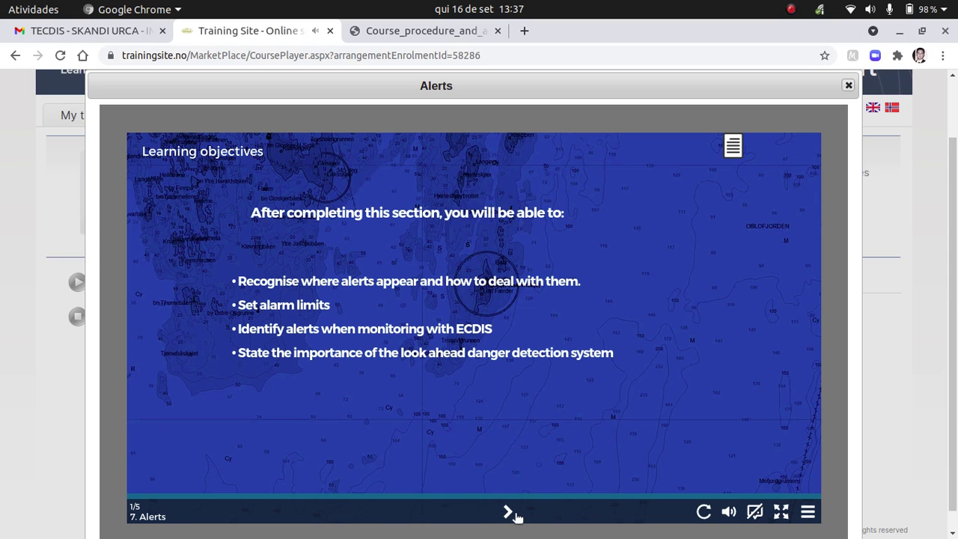
{"action": "left_click", "coordinate": [507, 511]}
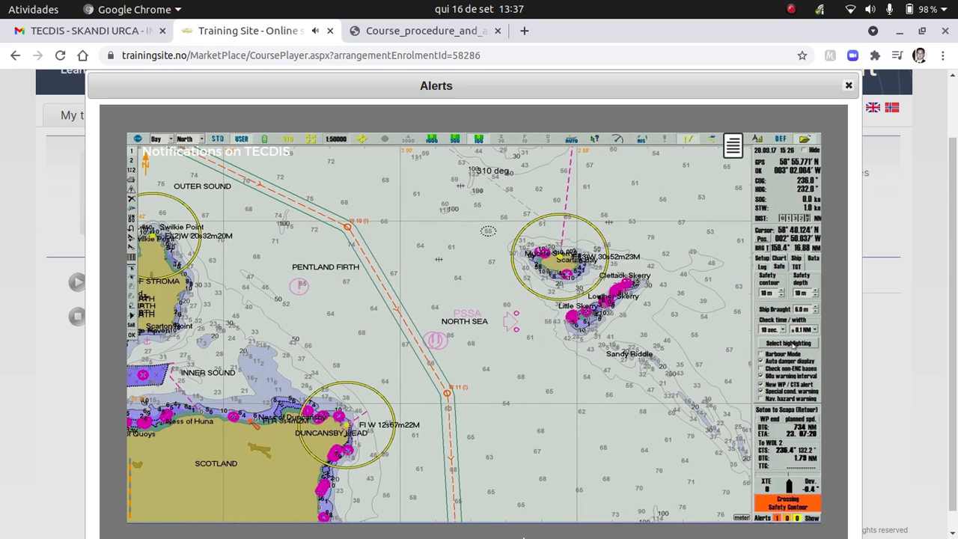
{"action": "left_click", "coordinate": [788, 342]}
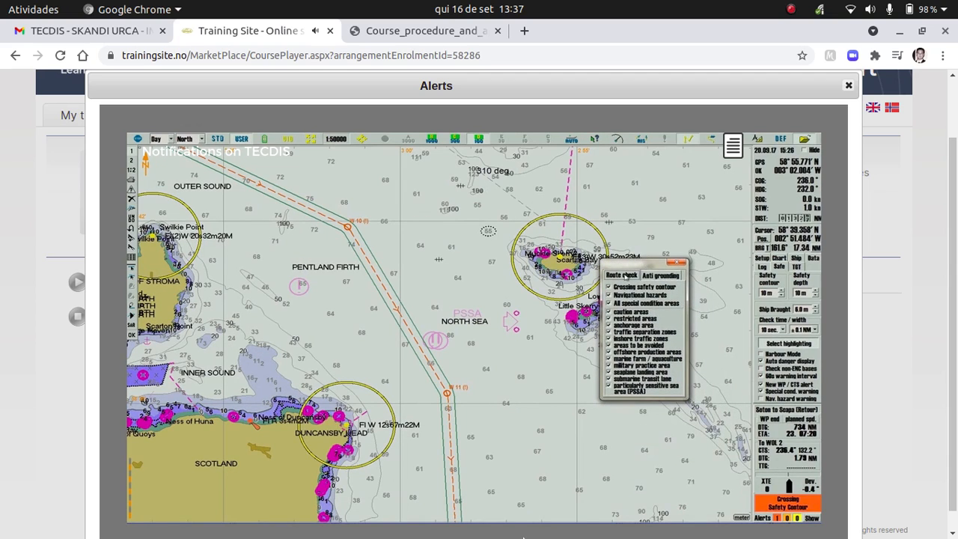
{"action": "left_click", "coordinate": [660, 274]}
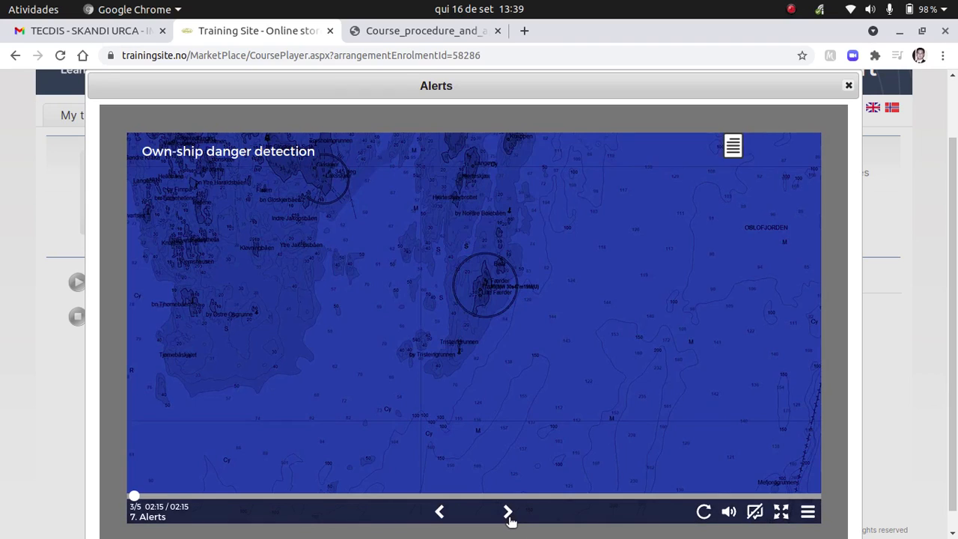
Advance to slide 3/5, 'Own-ship danger detection', and start its chart demonstration clip
{"action": "left_click", "coordinate": [507, 512]}
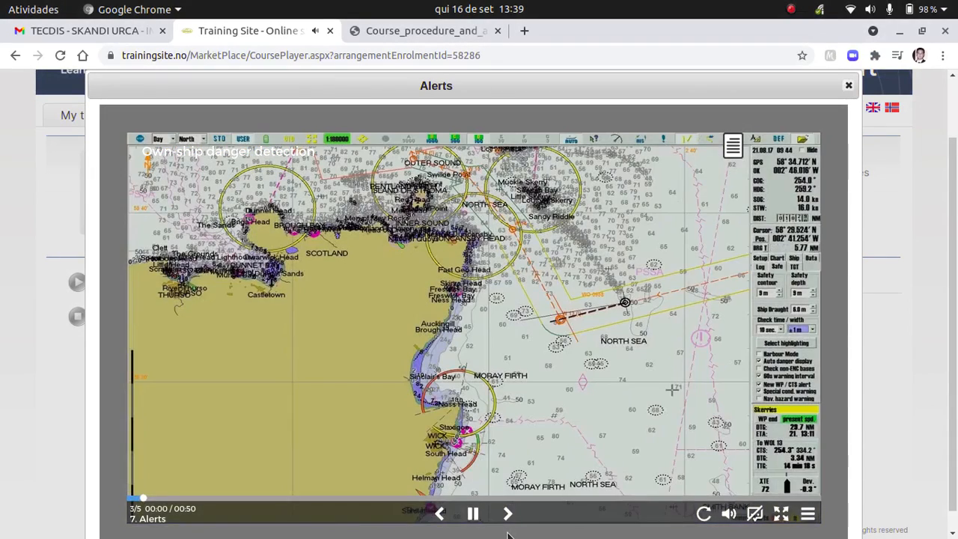